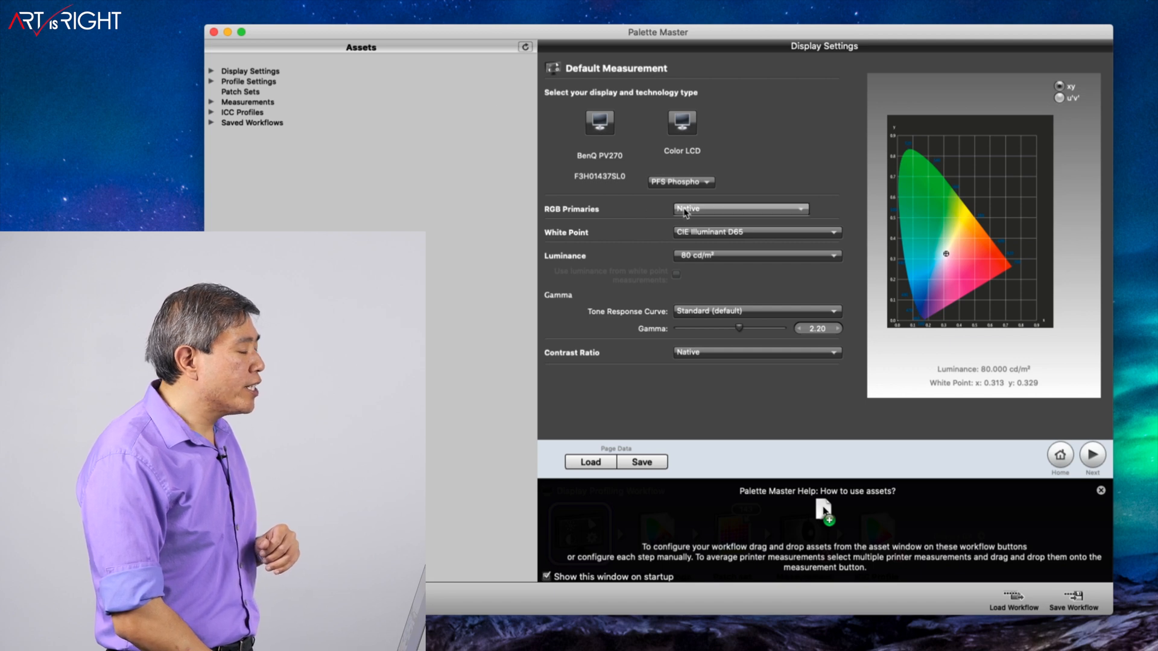
# Choose Native RGB primaries, keeping D65 white, 80 cd/m² luminance and gamma 2.20
pyautogui.click(741, 209)
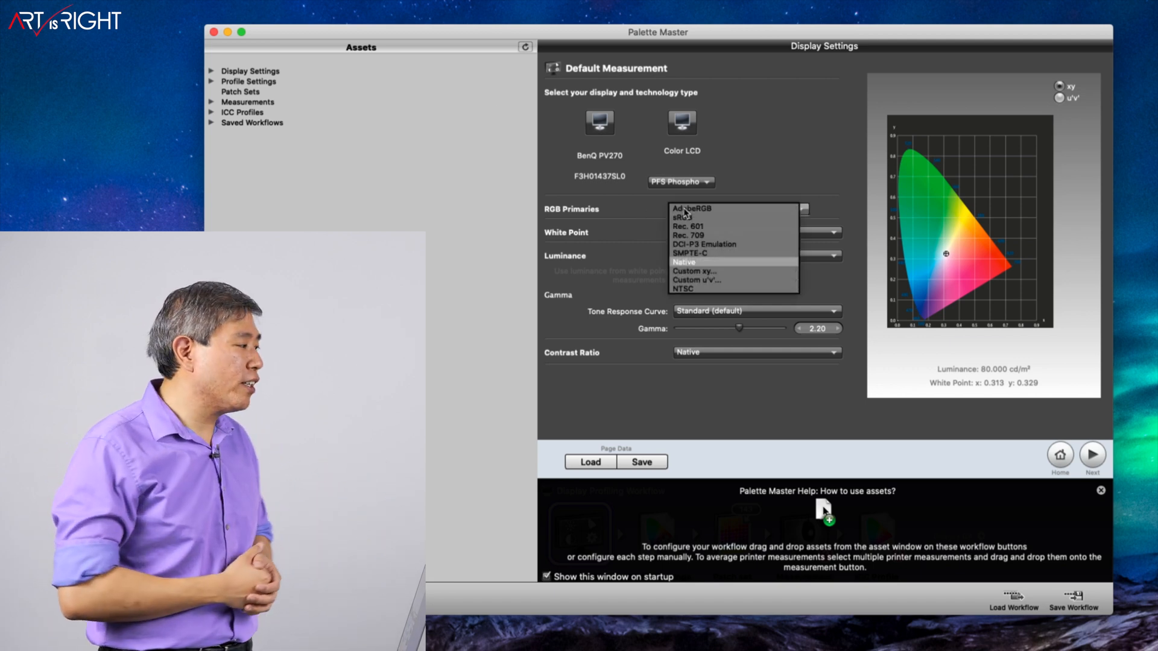
pyautogui.click(1100, 492)
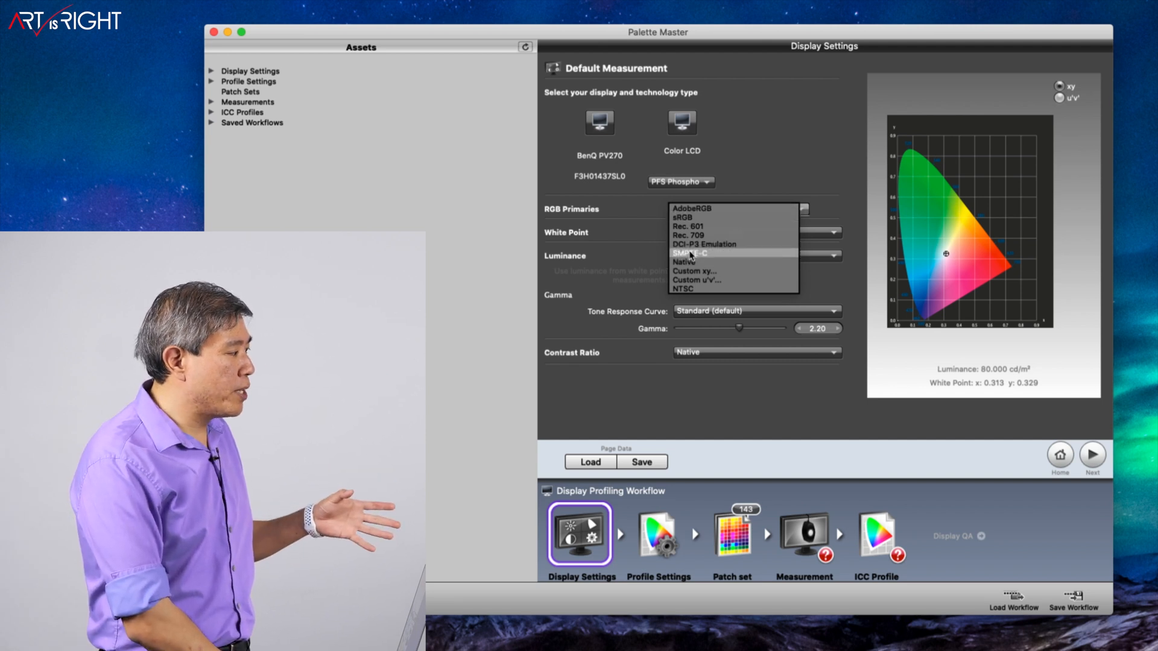
pyautogui.moveTo(695, 233)
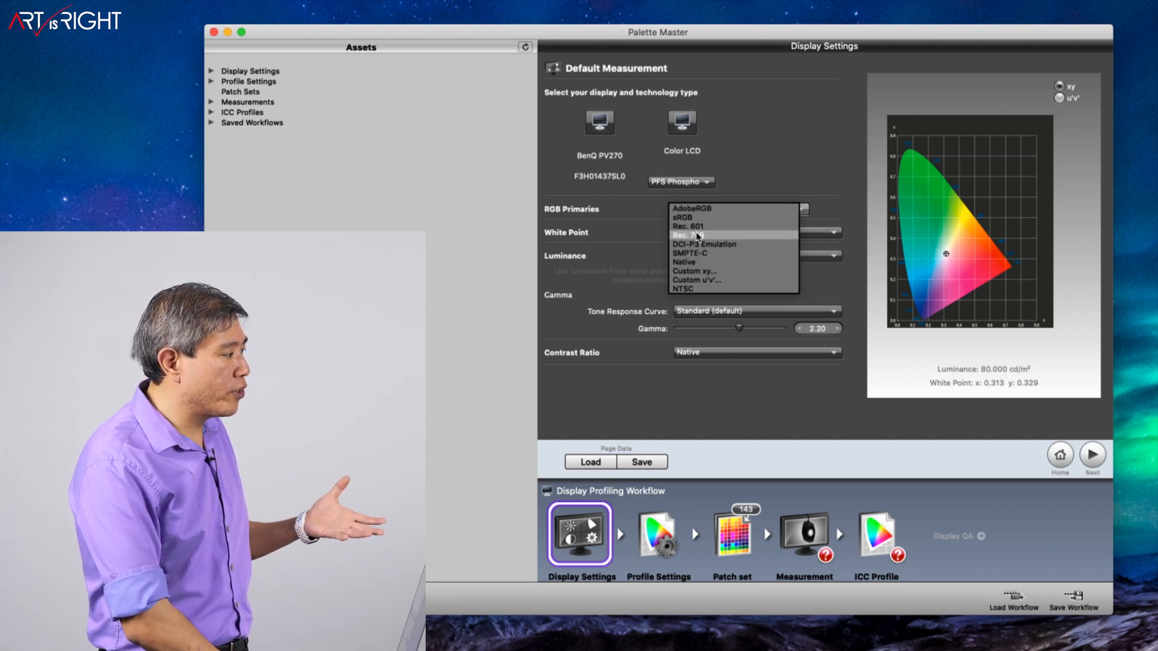
pyautogui.moveTo(701, 263)
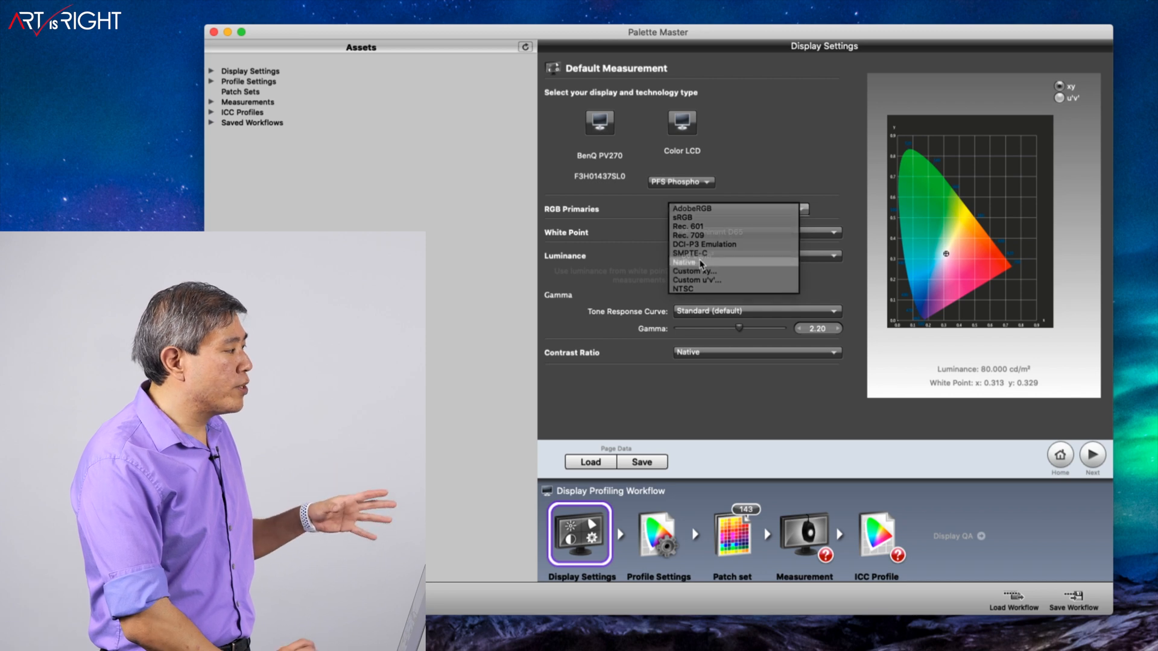
pyautogui.click(684, 260)
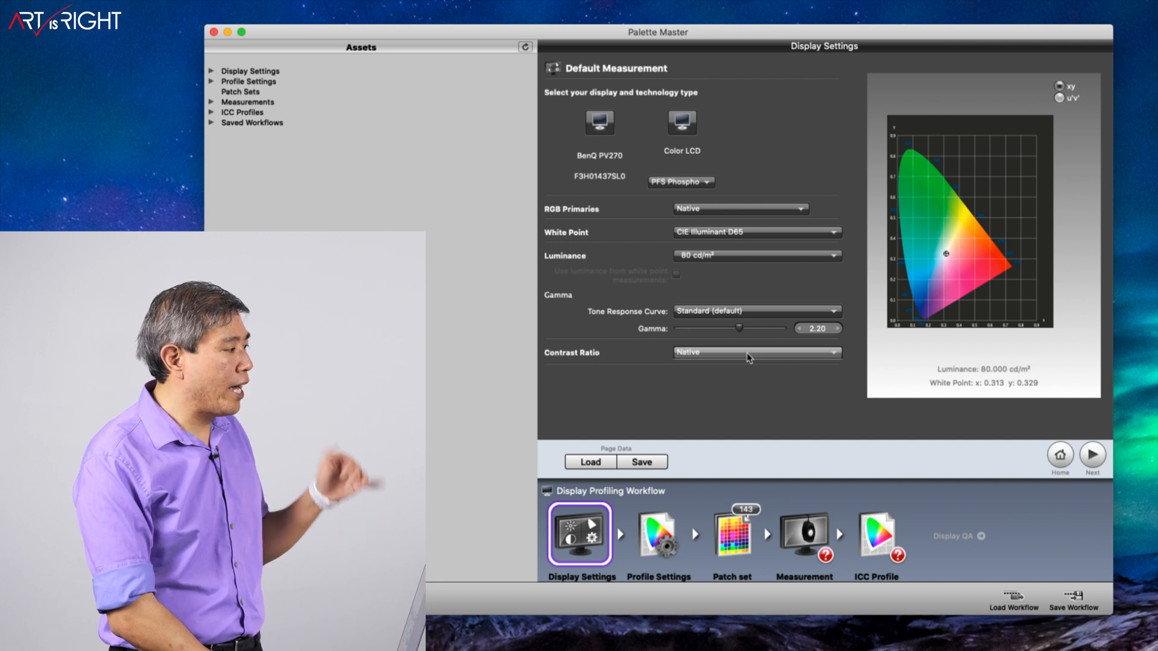
pyautogui.moveTo(663, 525)
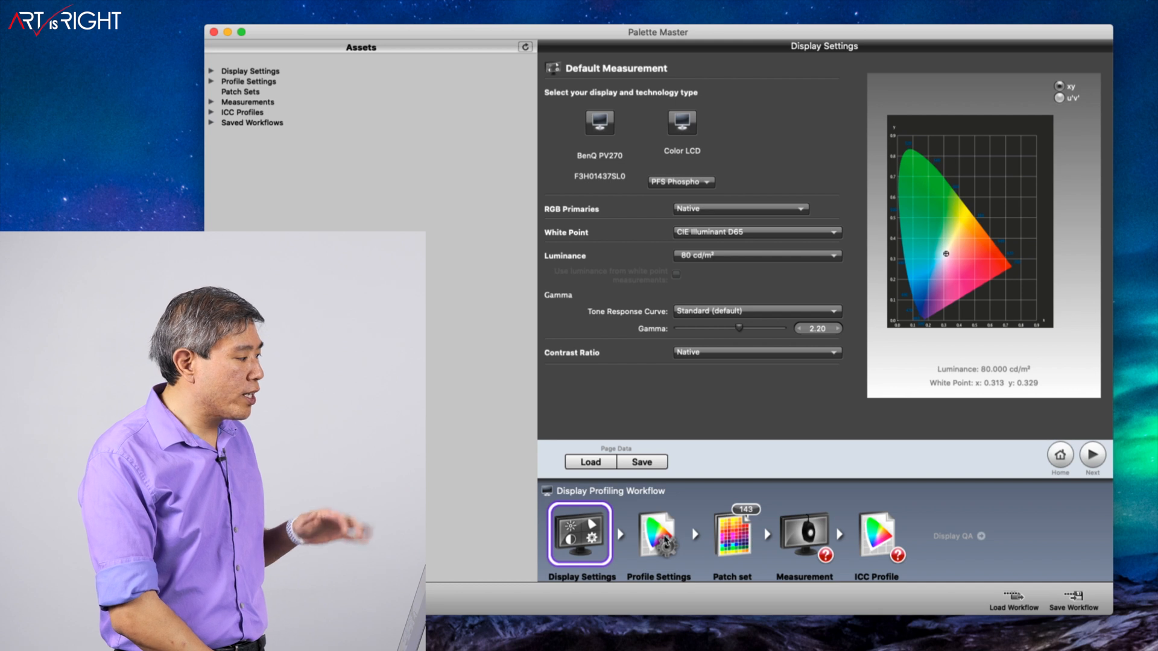
pyautogui.moveTo(1028, 470)
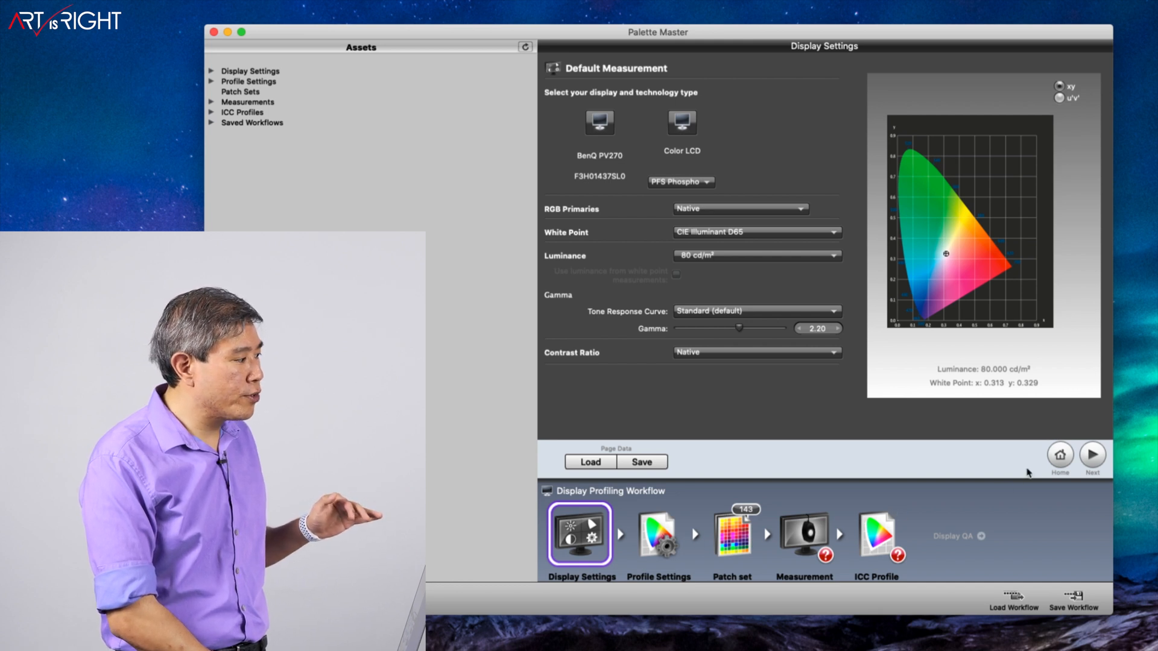
# Advance to Profile Settings and keep ICC profile version 4 with Bradford adaptation
pyautogui.click(1093, 456)
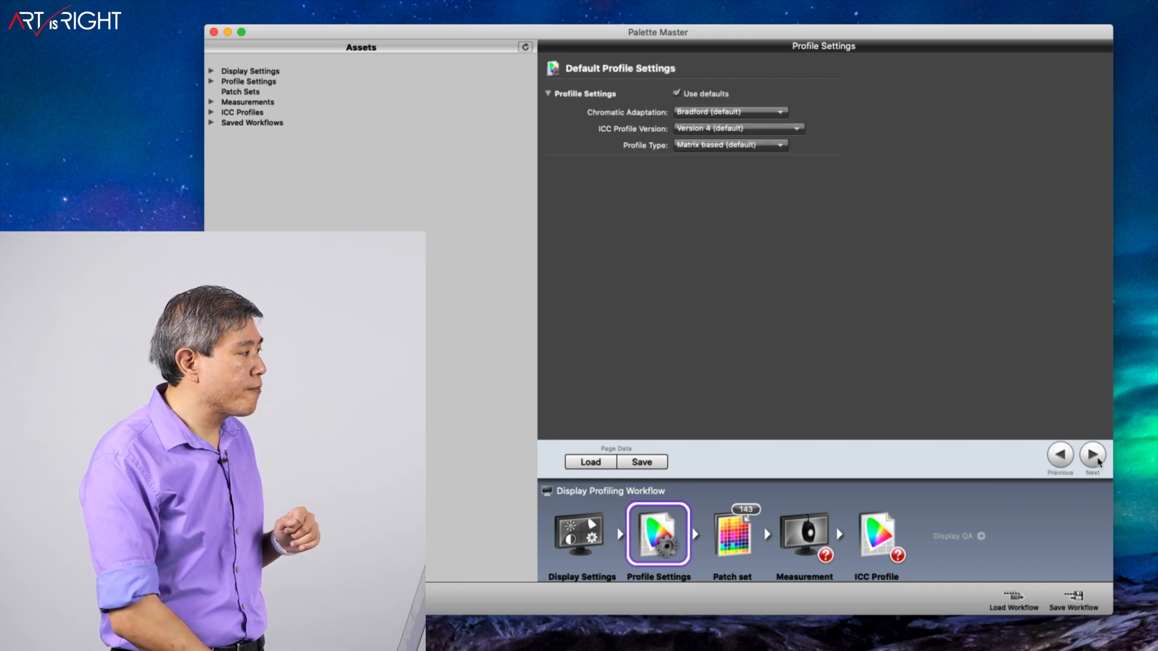
pyautogui.moveTo(752, 87)
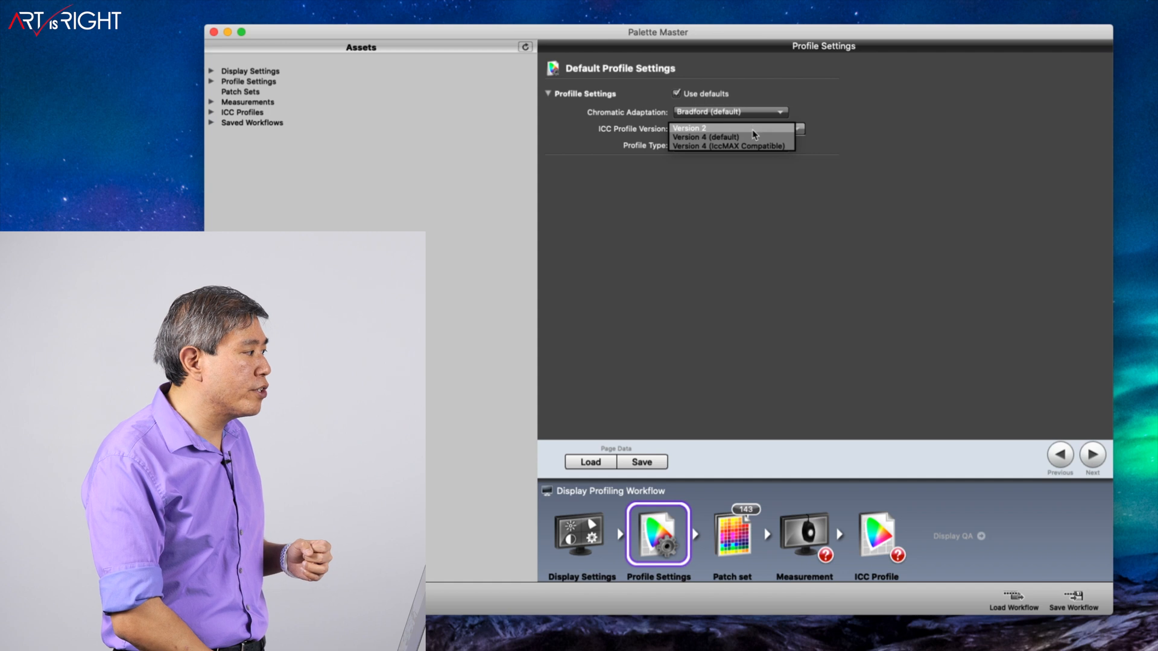
pyautogui.click(716, 136)
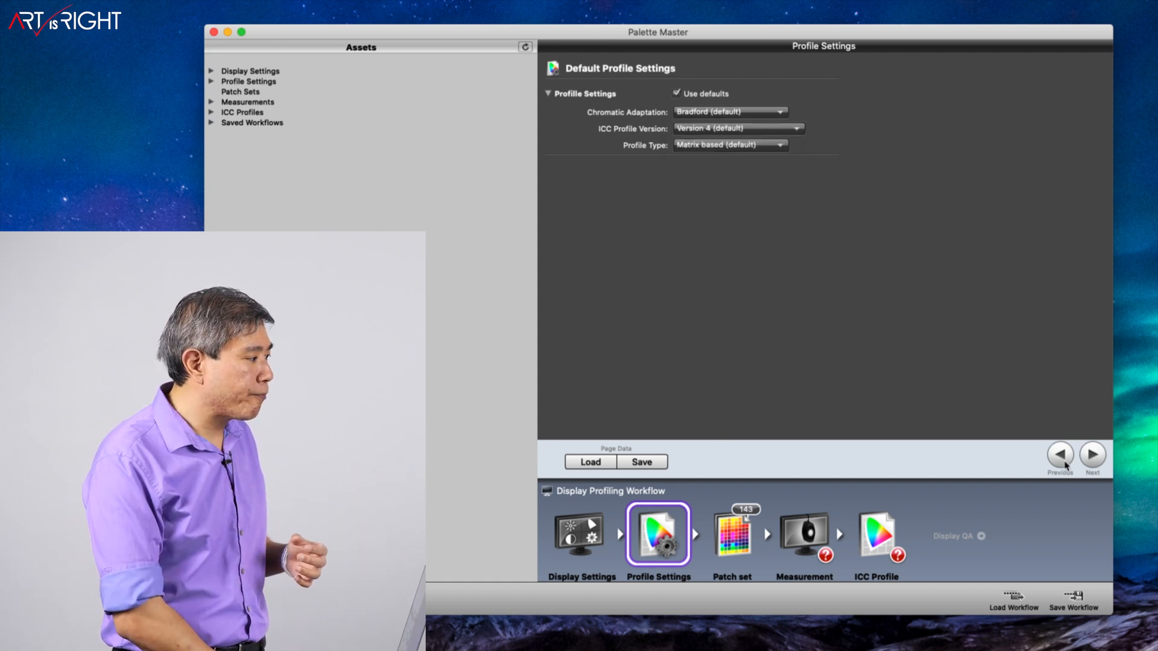
# Select the Large 486-patch set, review its preview and advance to Measurement
pyautogui.click(1093, 455)
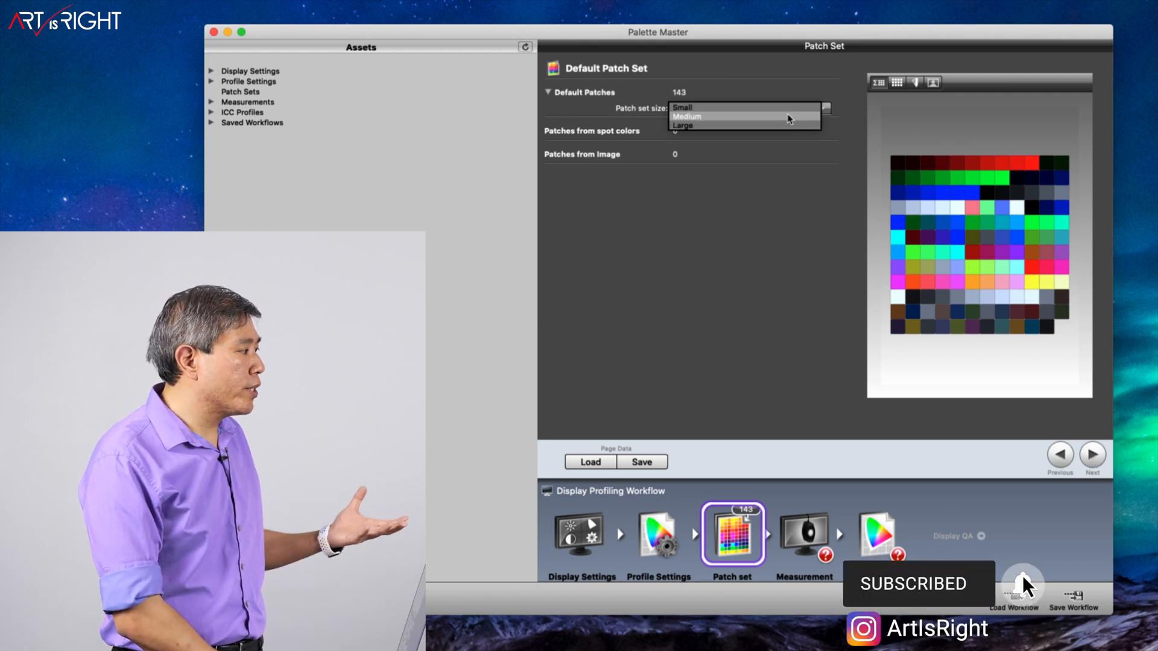
pyautogui.click(686, 117)
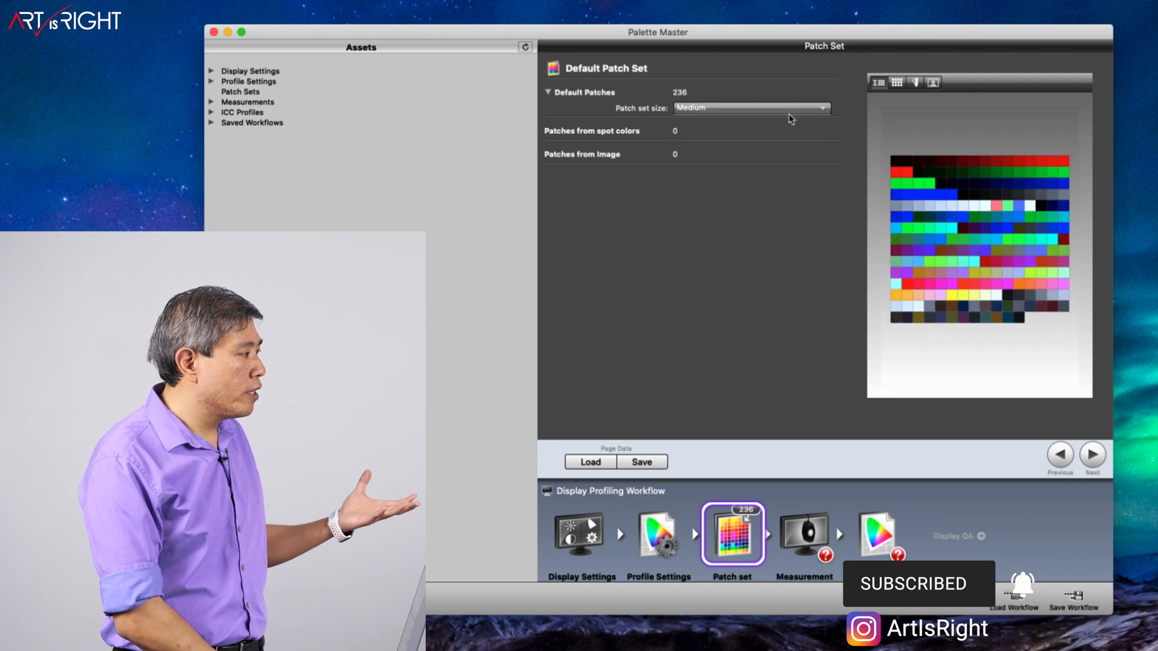
pyautogui.click(751, 109)
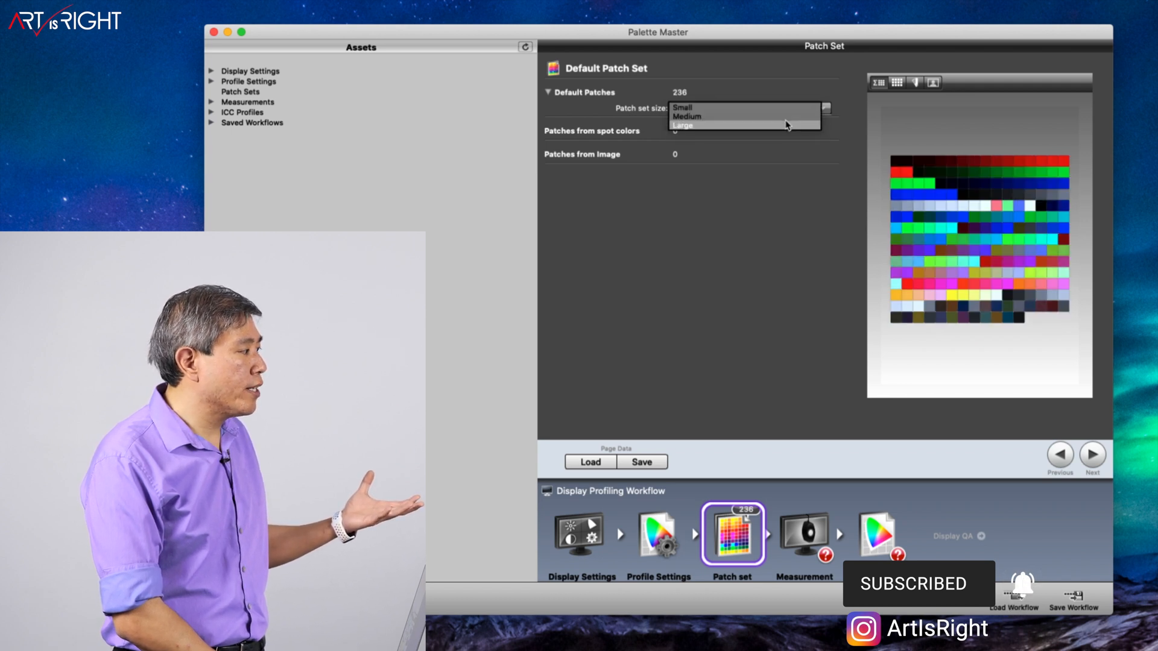
pyautogui.click(682, 124)
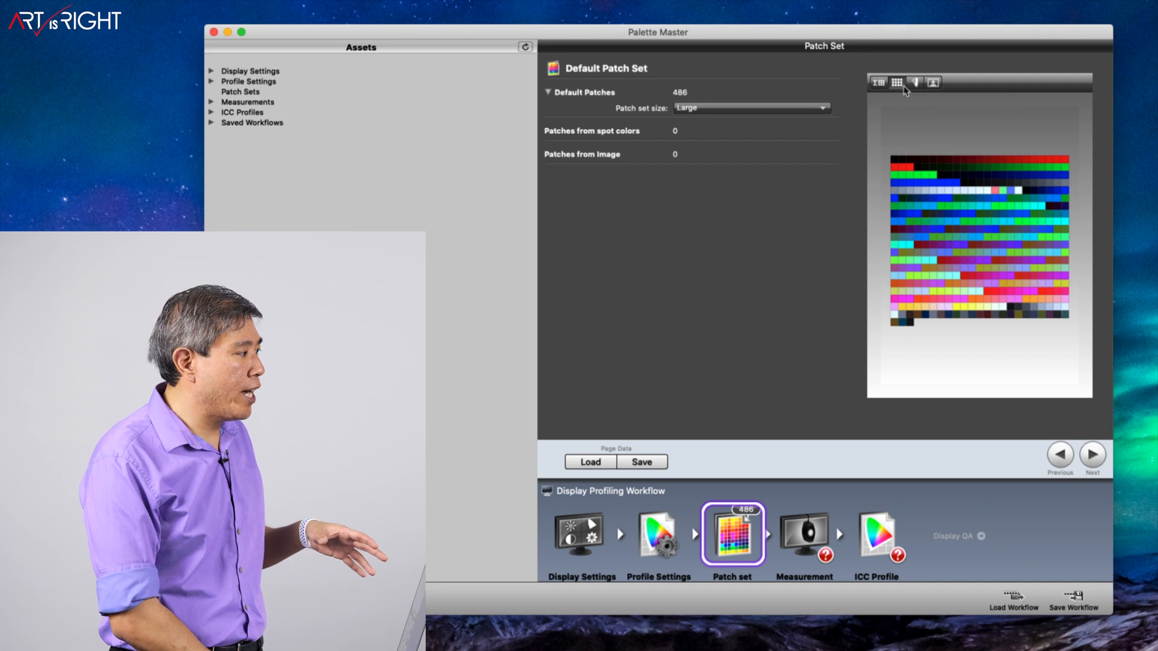
pyautogui.click(931, 82)
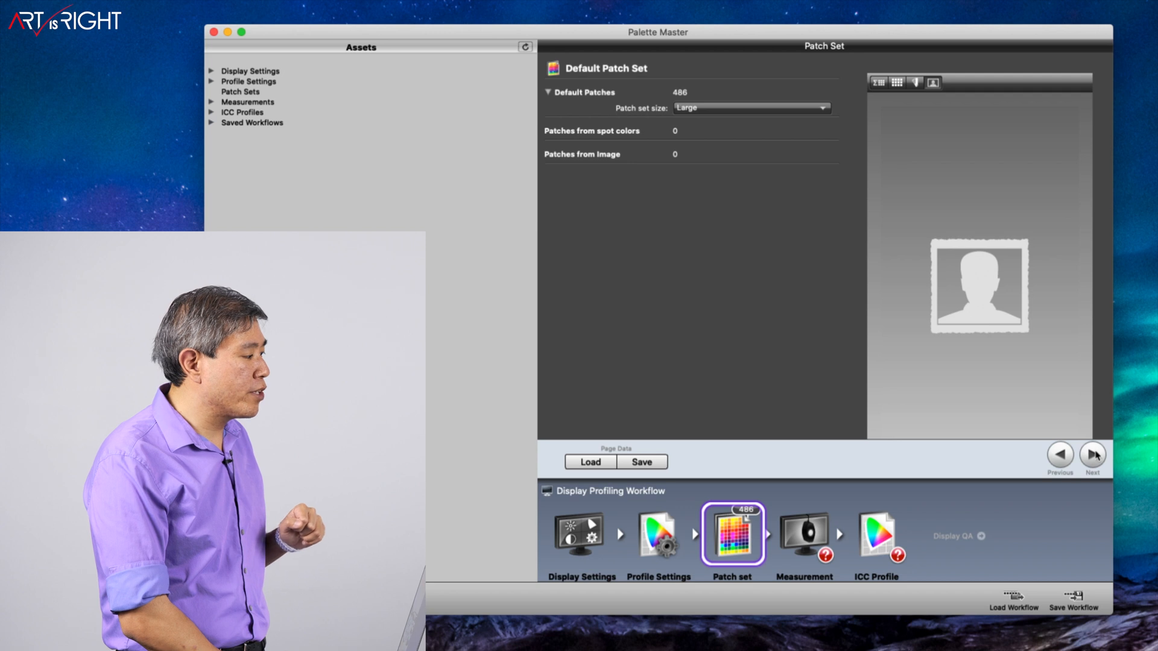
pyautogui.click(1093, 454)
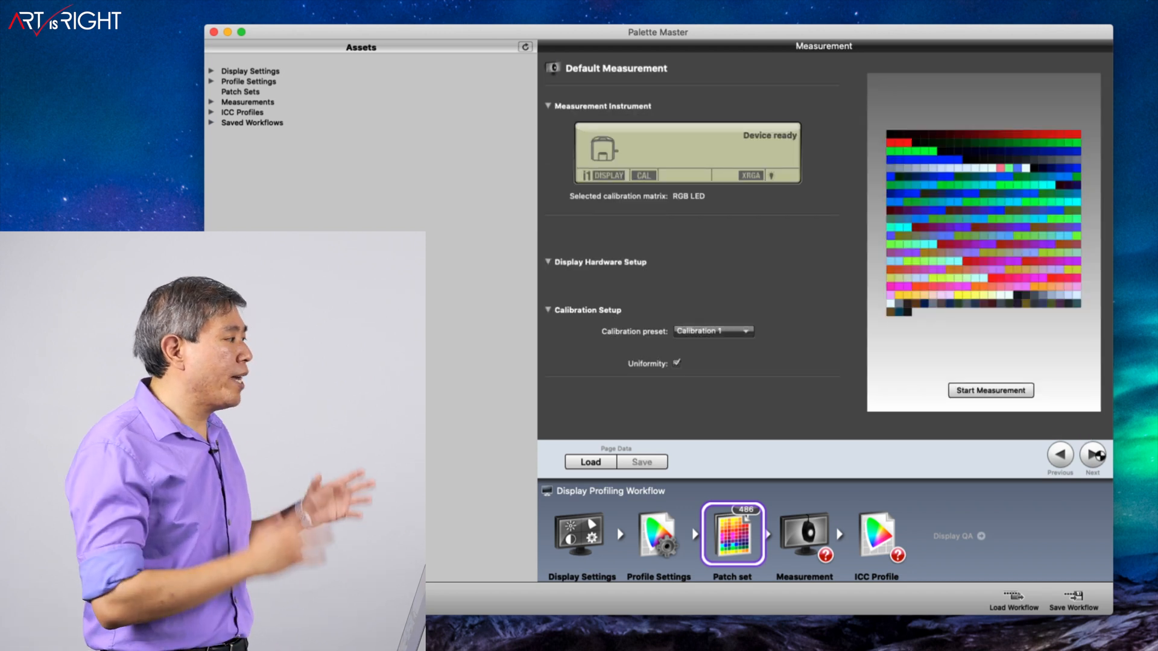
# Measure the 486 patches with the Calibration 1 preset and uniformity enabled, then continue
pyautogui.click(804, 538)
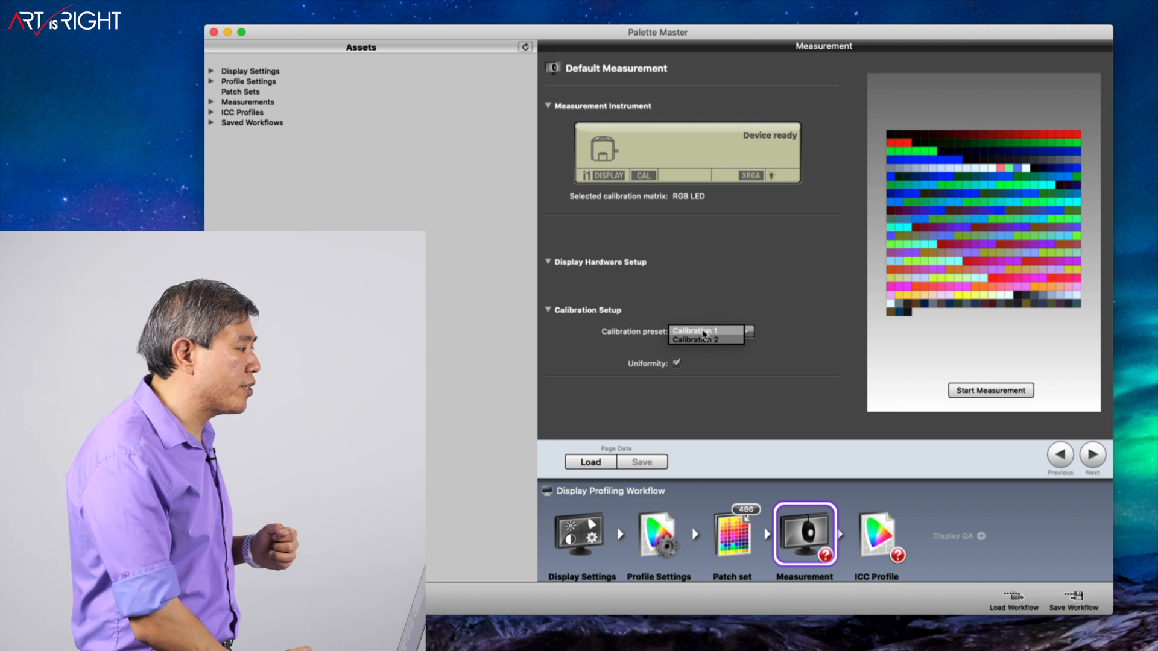
pyautogui.click(705, 330)
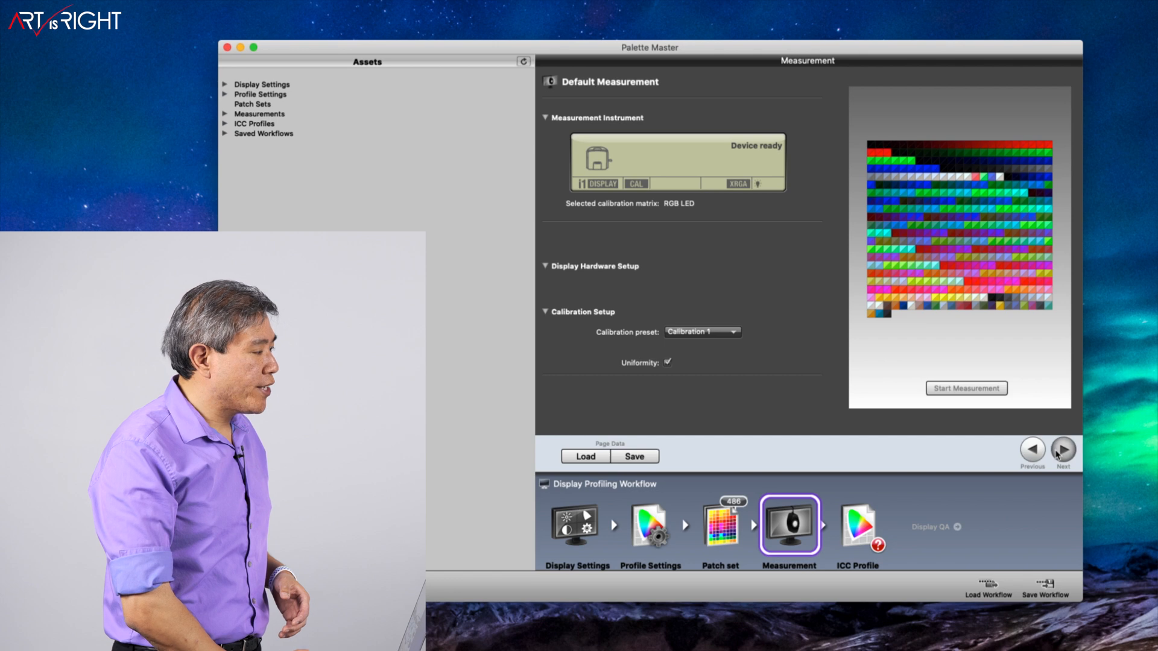
pyautogui.click(1063, 450)
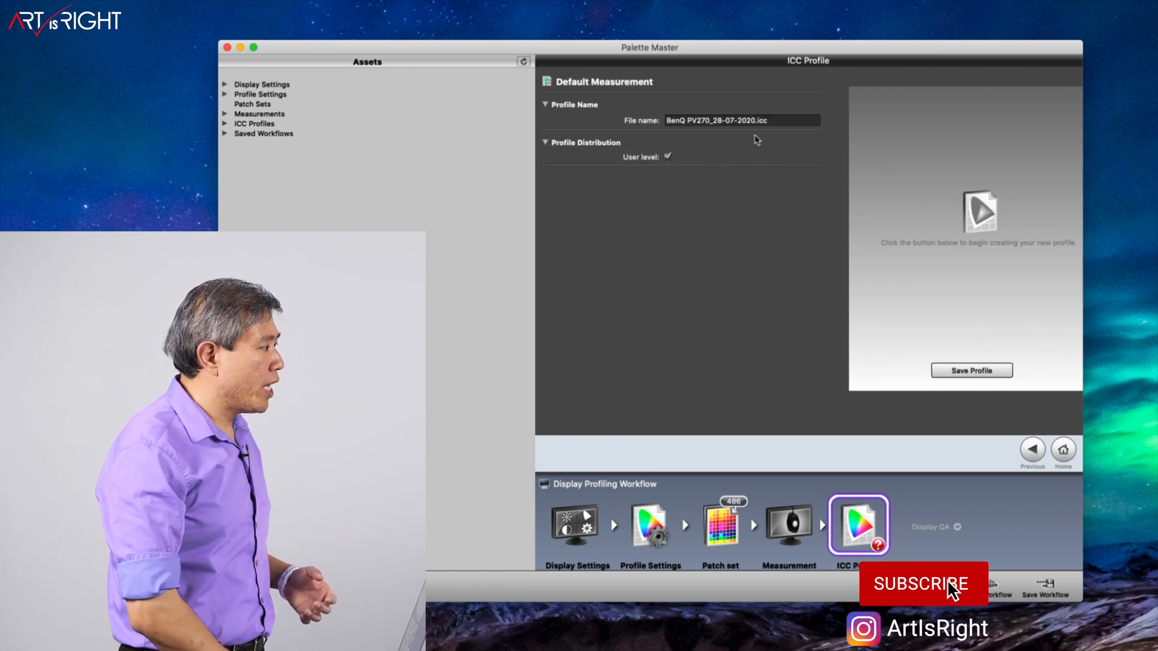
# Save the profile as 'BenQ PV270 200728 Native L80 C1.icc'
pyautogui.click(923, 585)
pyautogui.write(' 200728 Native L')
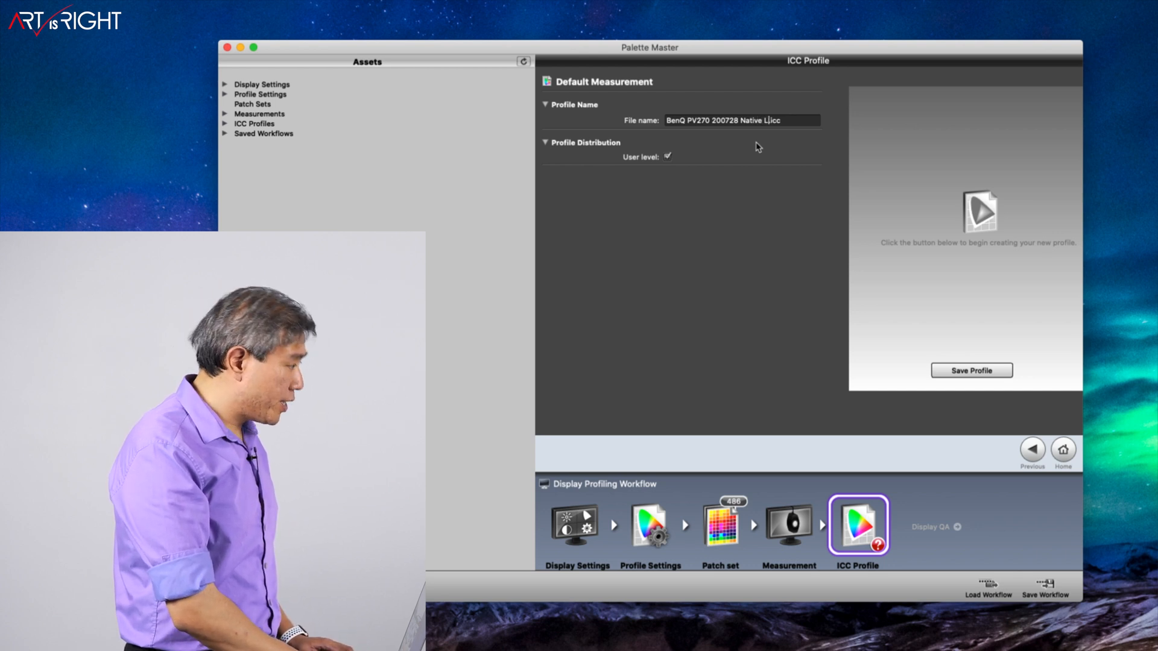
pyautogui.write('80 C1')
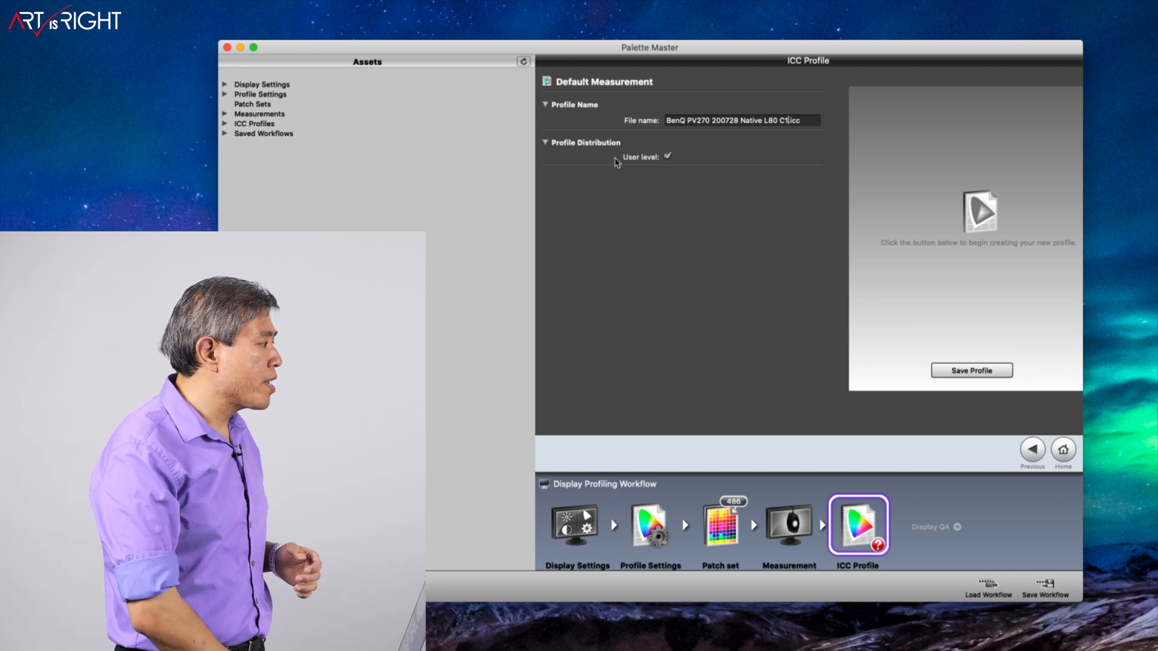
pyautogui.moveTo(944, 369)
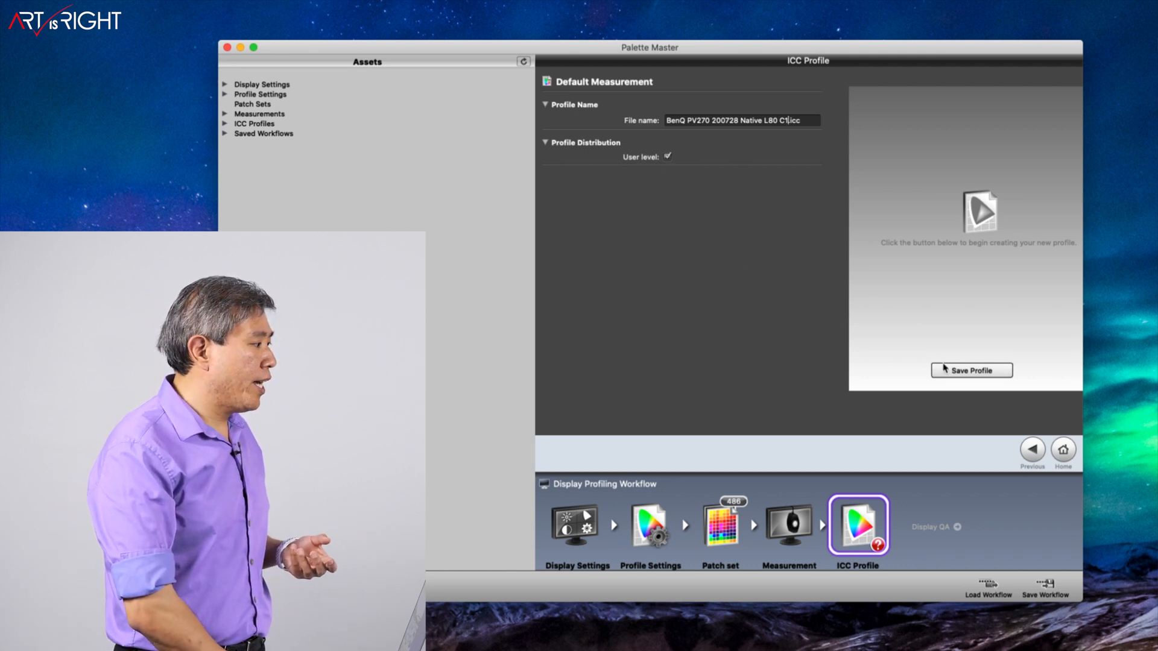
pyautogui.click(971, 370)
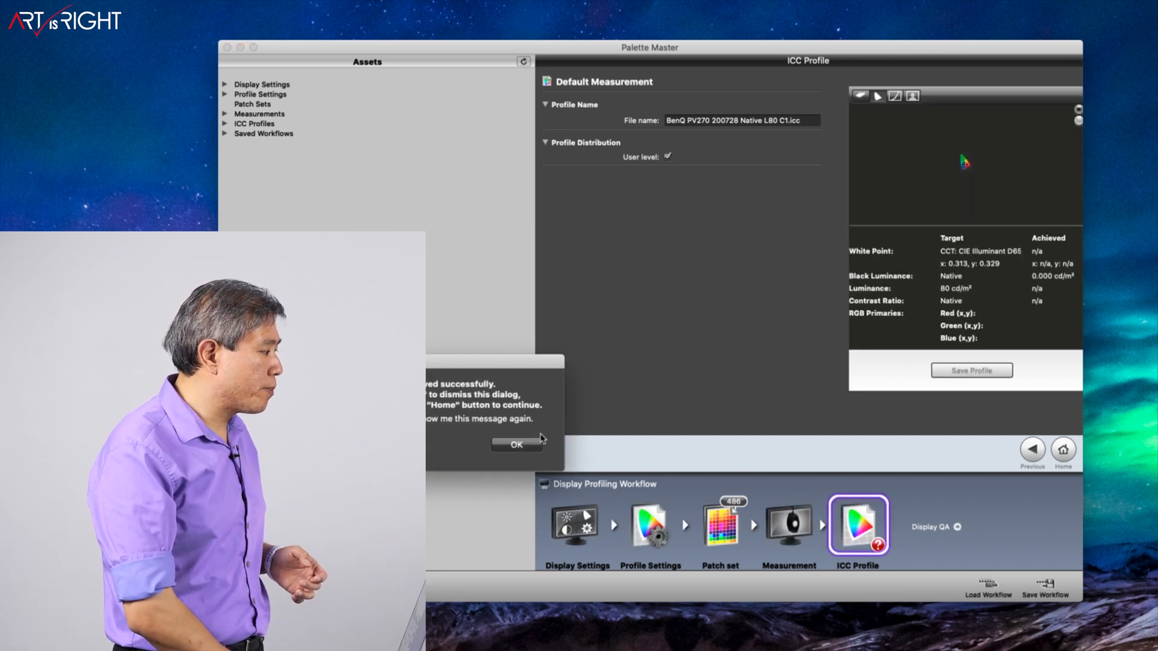
# Dismiss the profile-saved confirmation to review achieved white point and primaries
pyautogui.click(516, 444)
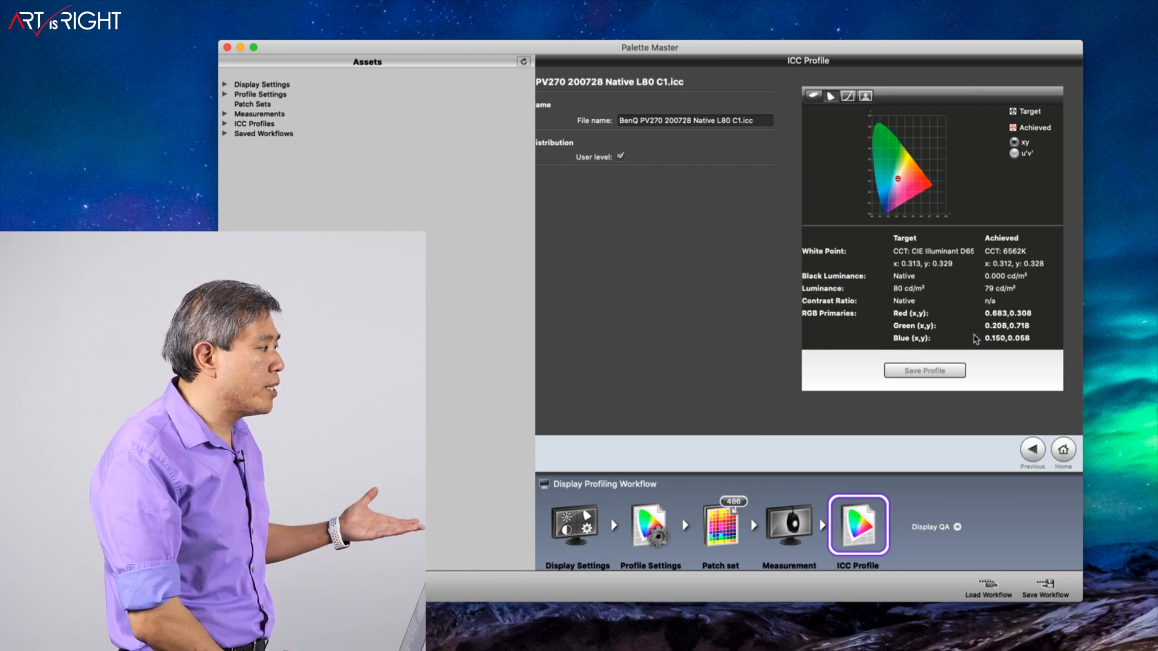
pyautogui.moveTo(976, 359)
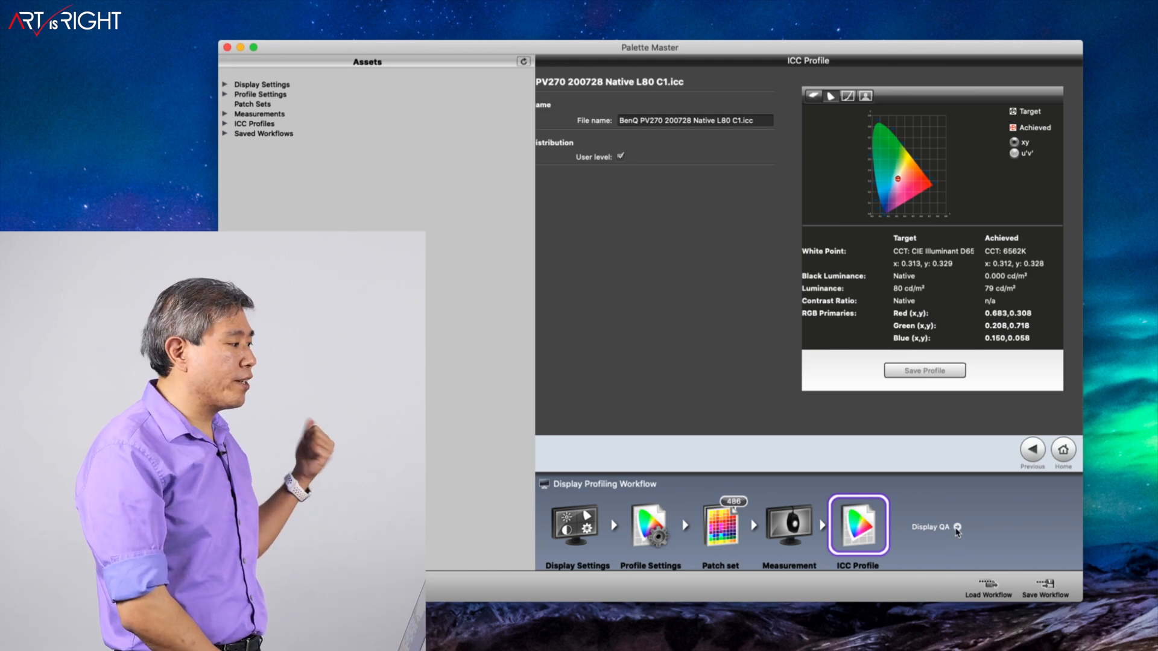
# Start Display QA and keep X-Rite ColorChecker Classic as the industry standard target
pyautogui.click(955, 528)
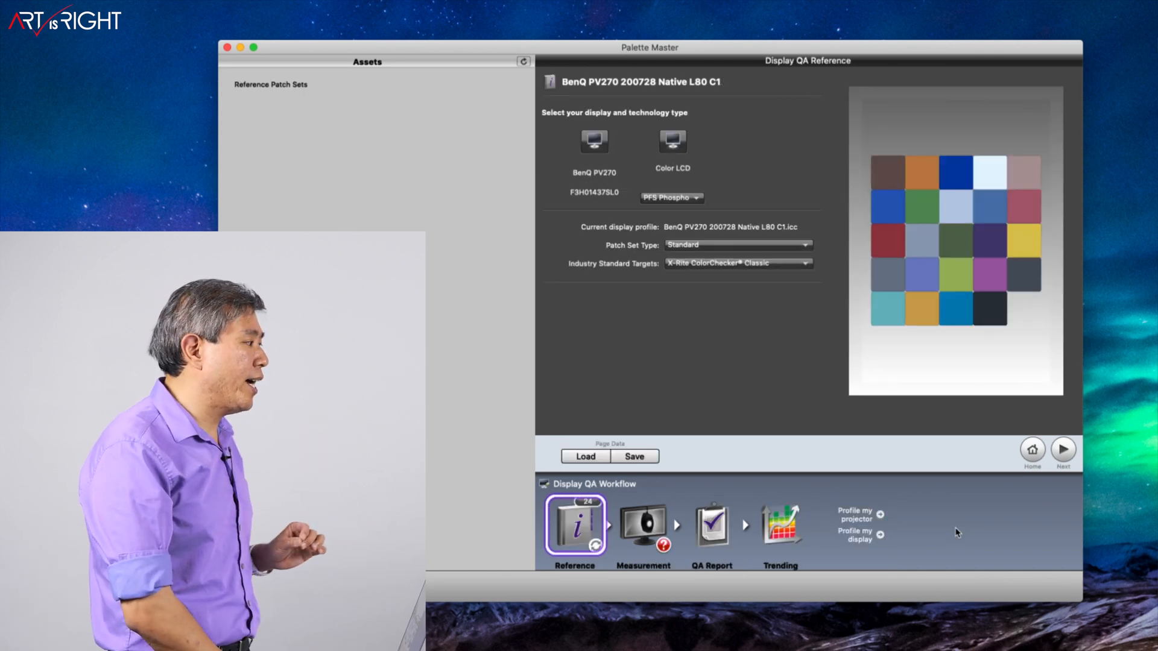
pyautogui.moveTo(827, 405)
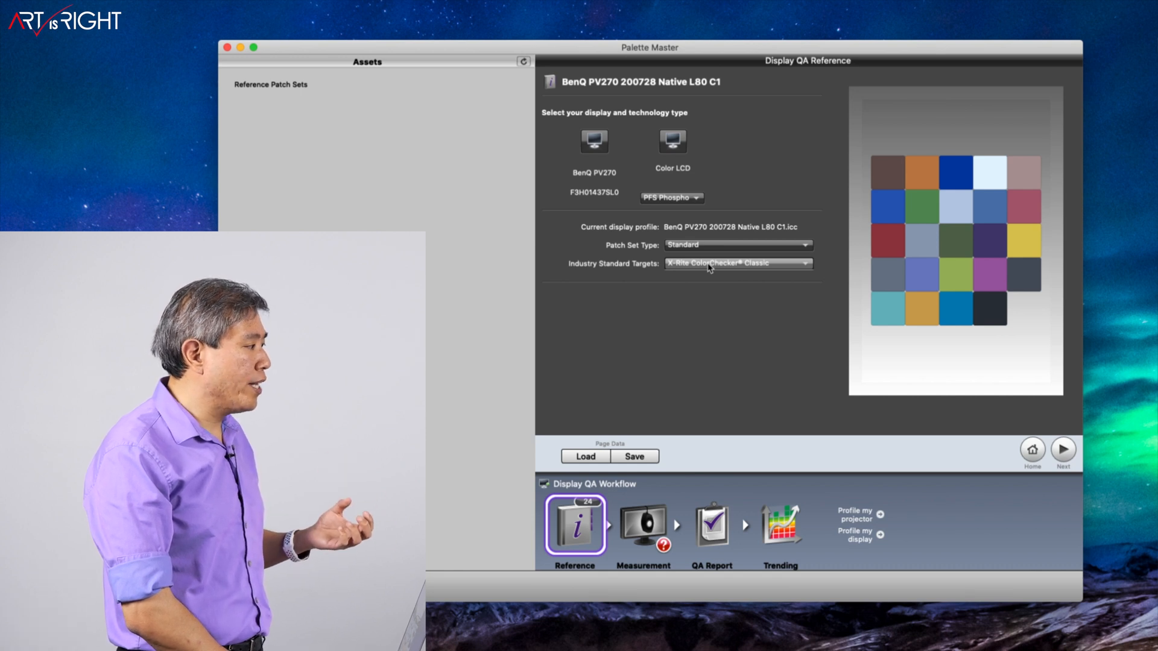
pyautogui.click(738, 263)
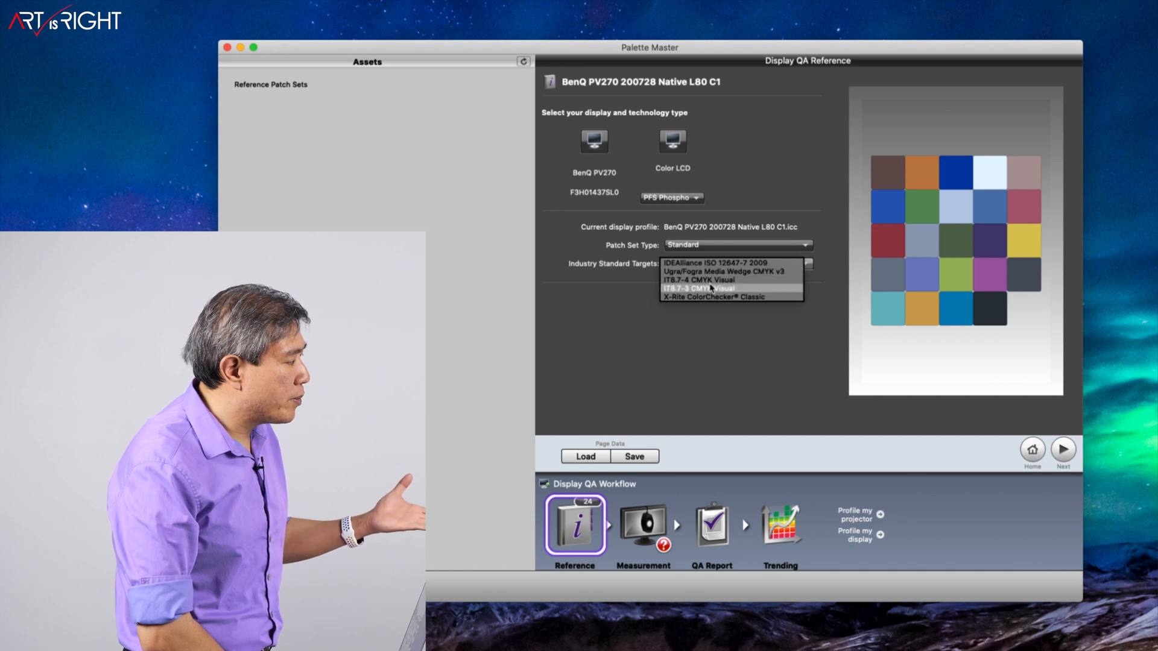
pyautogui.click(712, 297)
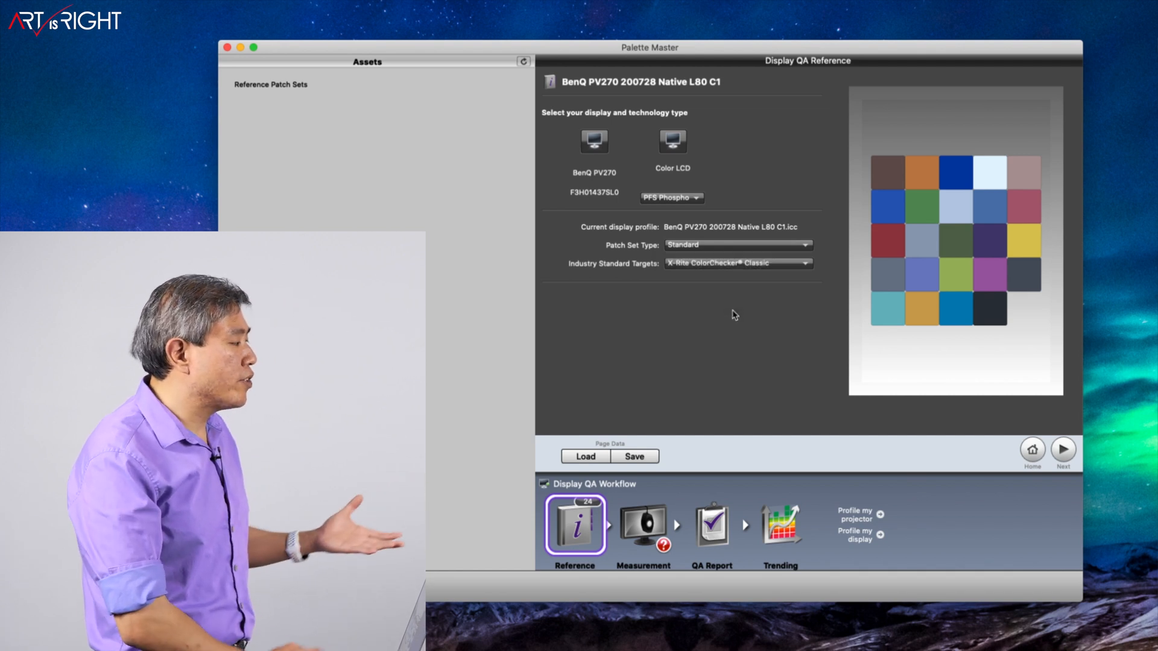
# Try the Image patch set type, then set it back to Standard
pyautogui.click(738, 245)
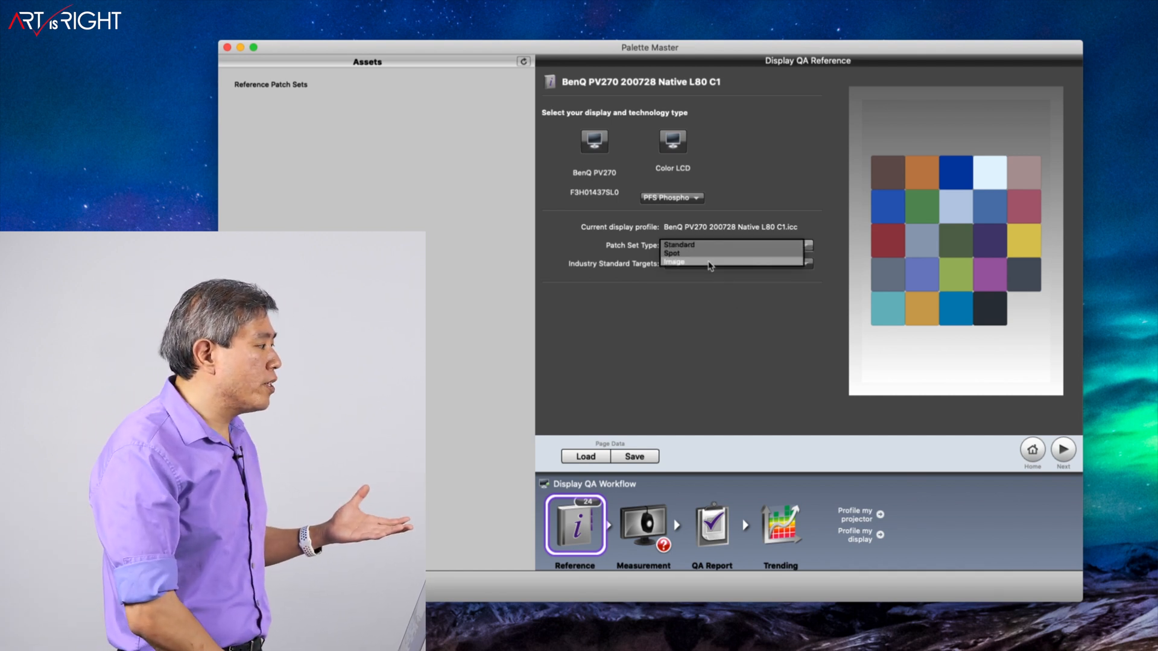
pyautogui.click(675, 262)
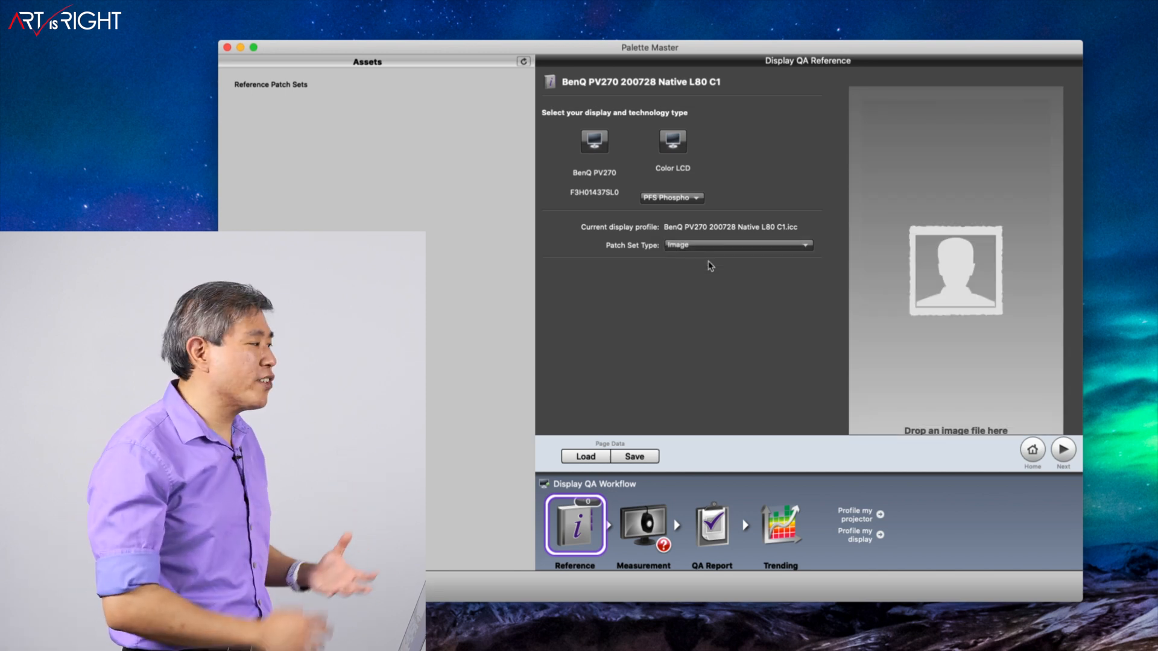
pyautogui.moveTo(716, 256)
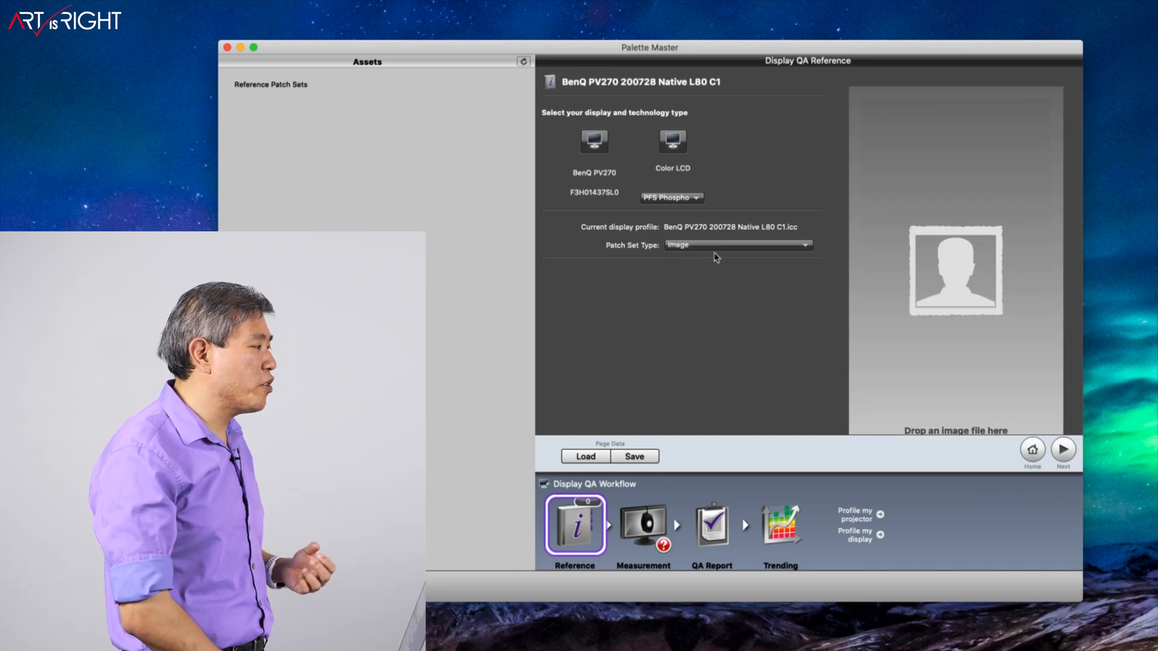
pyautogui.click(738, 245)
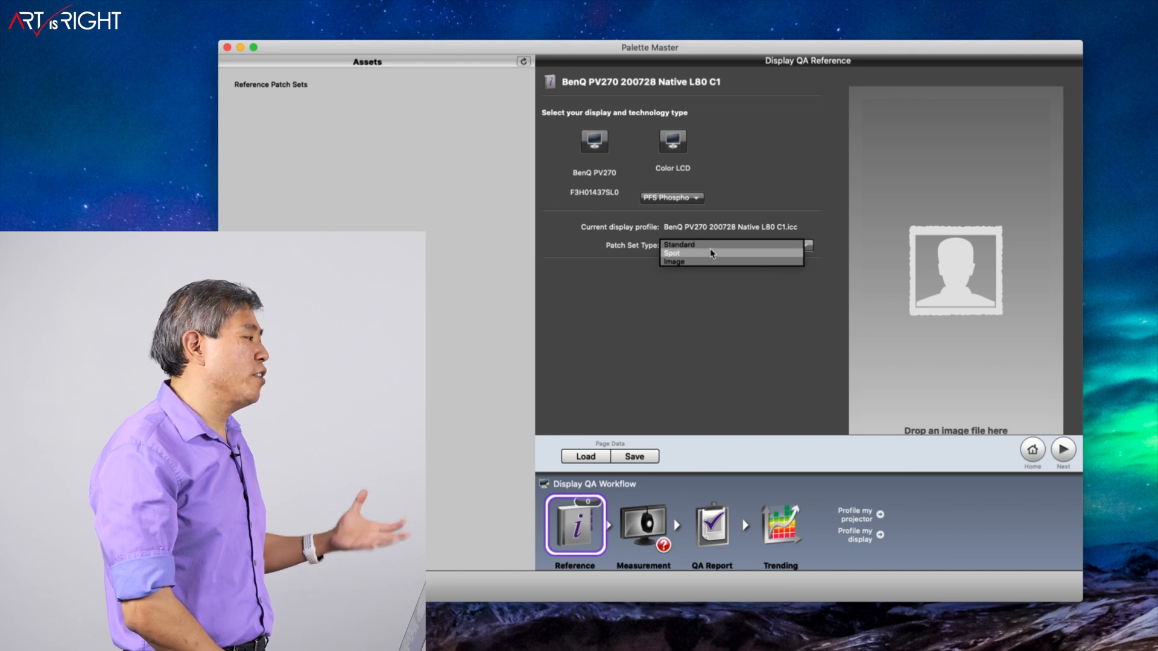
pyautogui.click(680, 244)
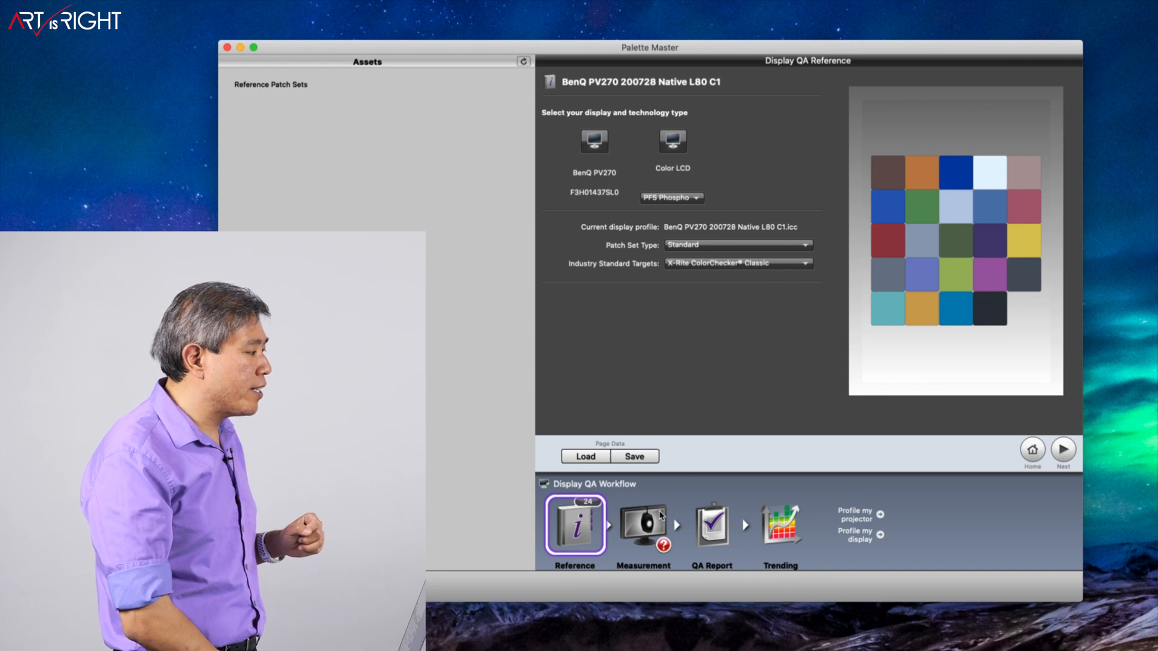
pyautogui.click(644, 525)
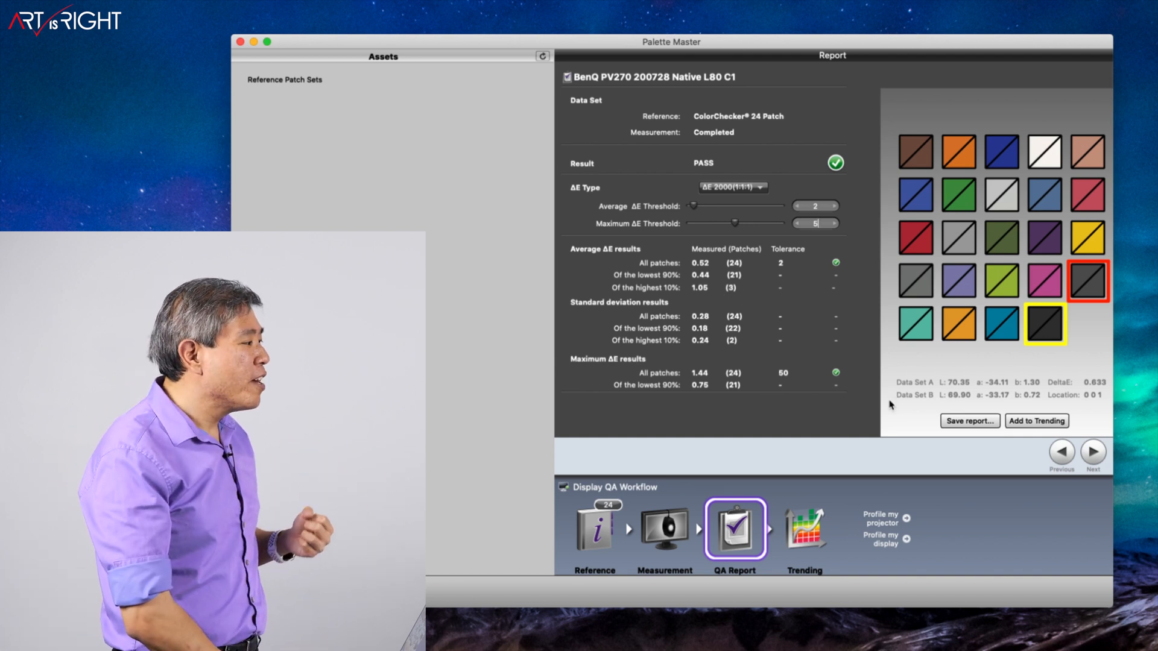
# Save the QA report as 'PV2' in HTML and inspect the gray and teal patches' Lab values
pyautogui.click(969, 421)
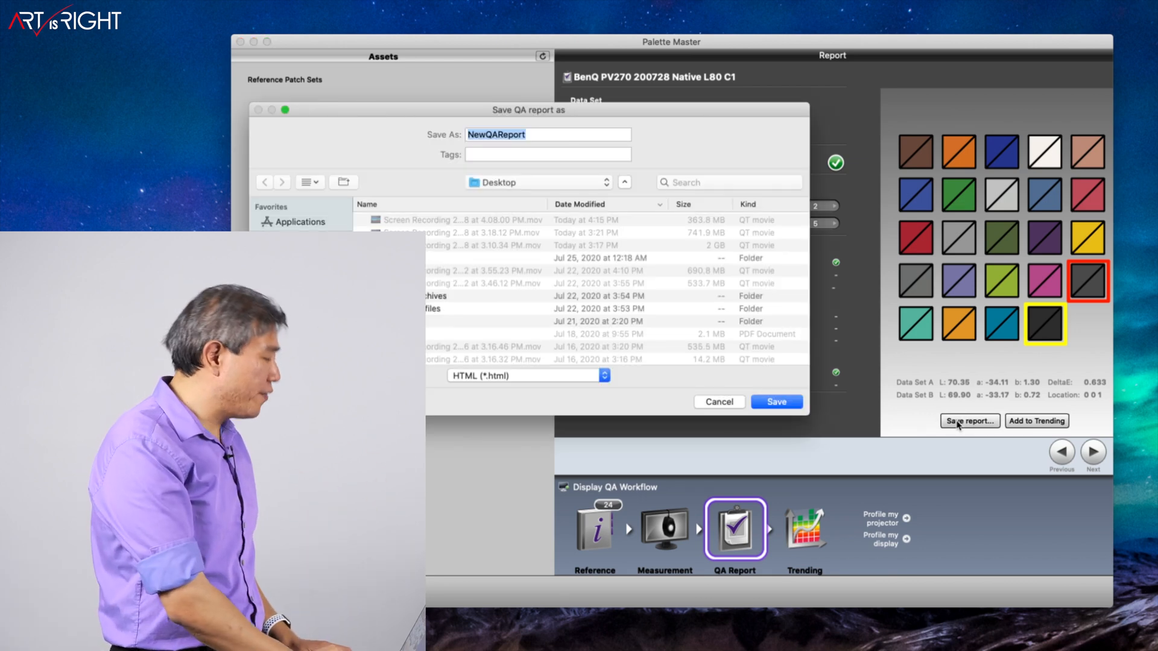
pyautogui.write('PV2')
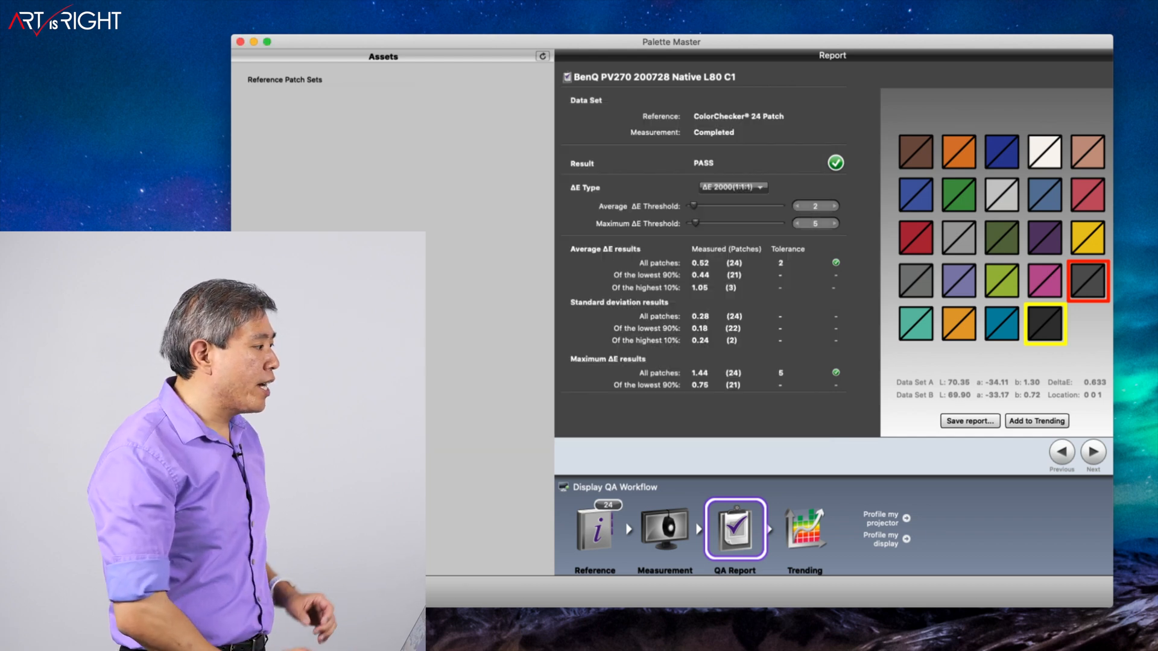
pyautogui.click(914, 280)
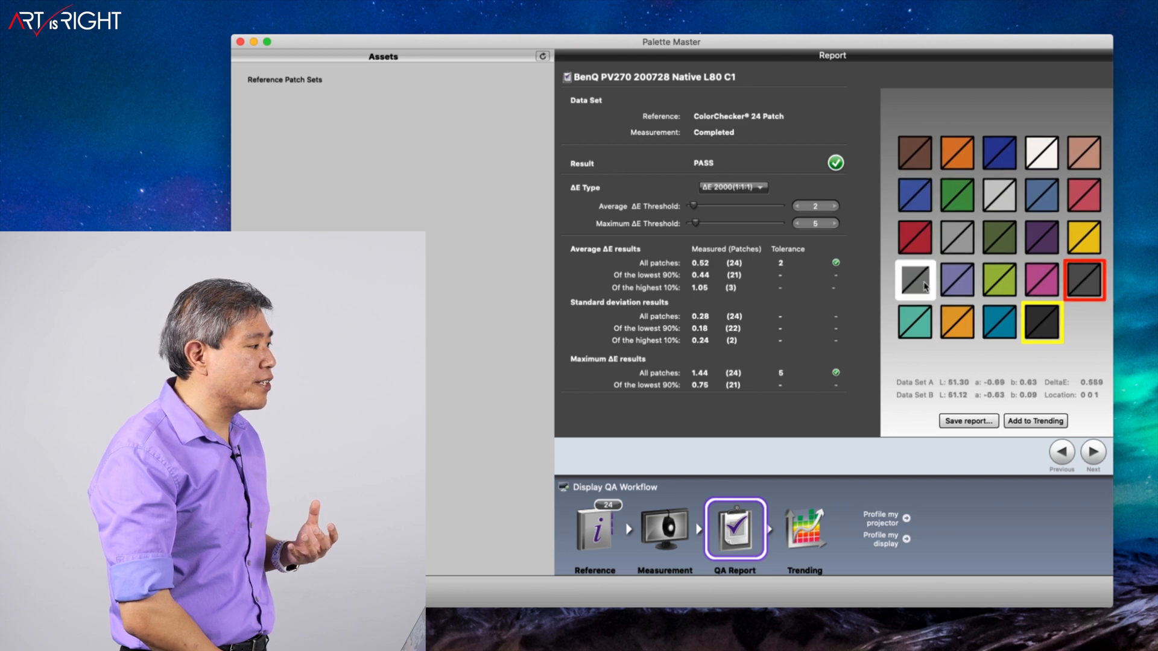
pyautogui.click(914, 323)
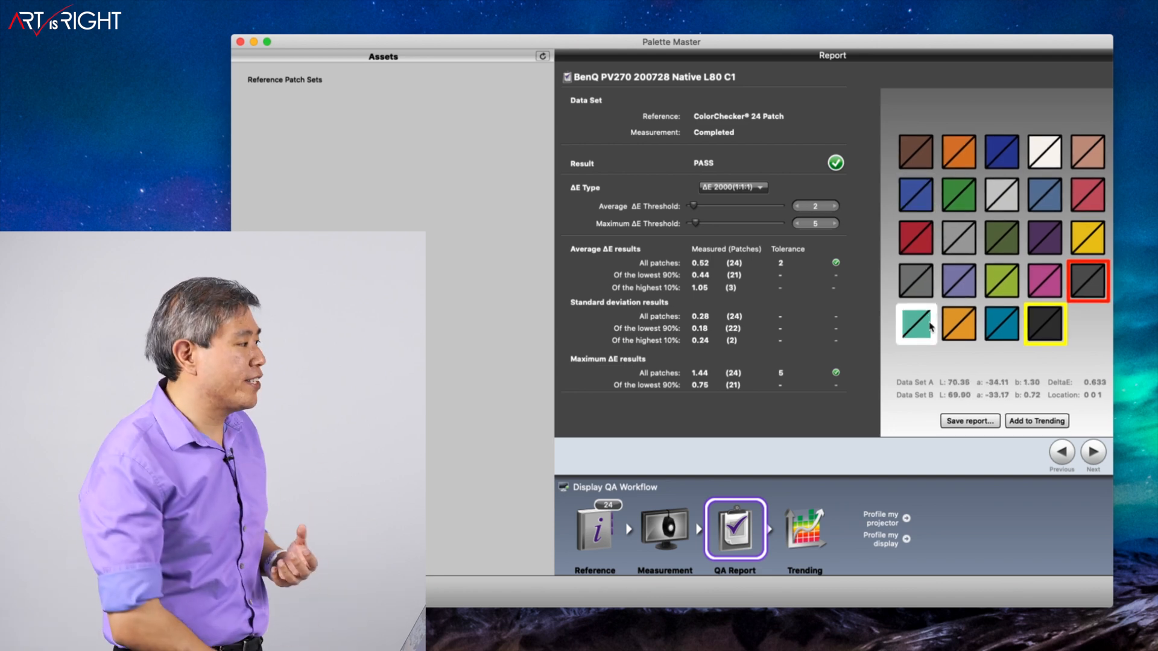
pyautogui.click(1046, 323)
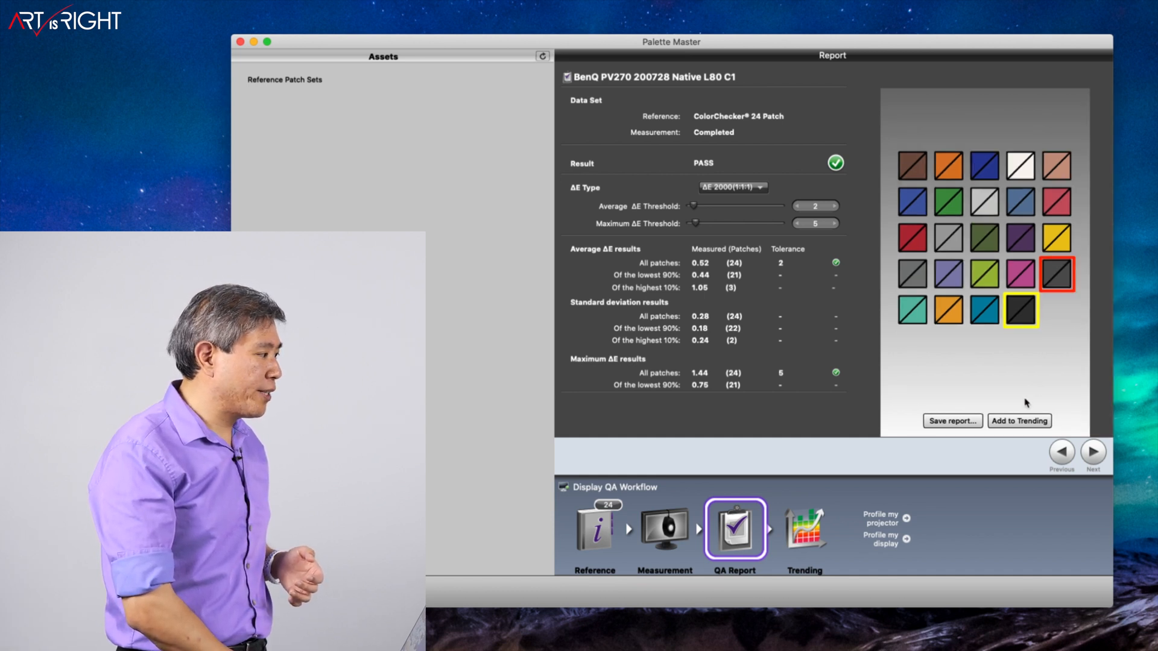
# Add the QA measurement to the trend file and confirm, finishing the QA workflow
pyautogui.click(1019, 421)
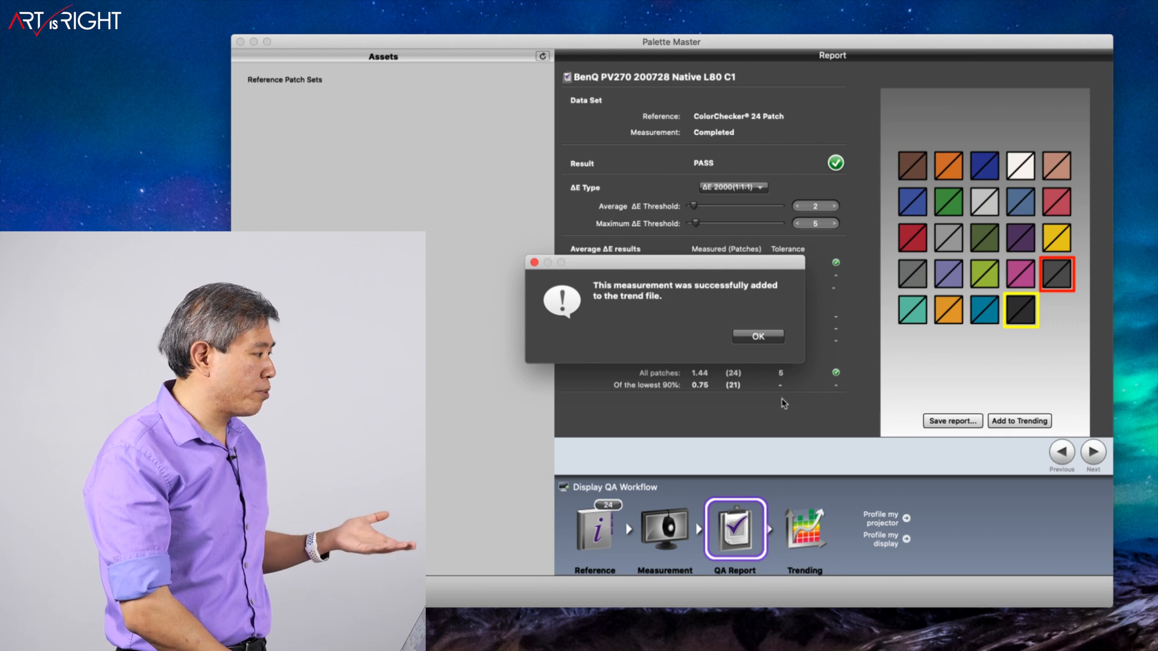
pyautogui.click(758, 335)
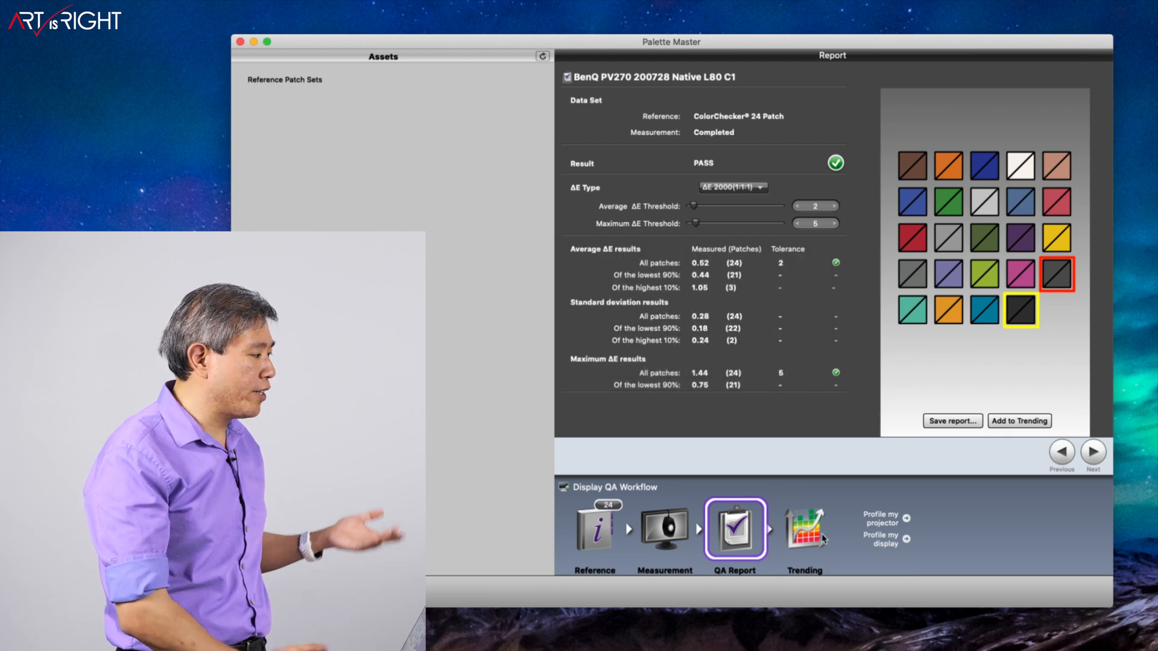
pyautogui.click(805, 529)
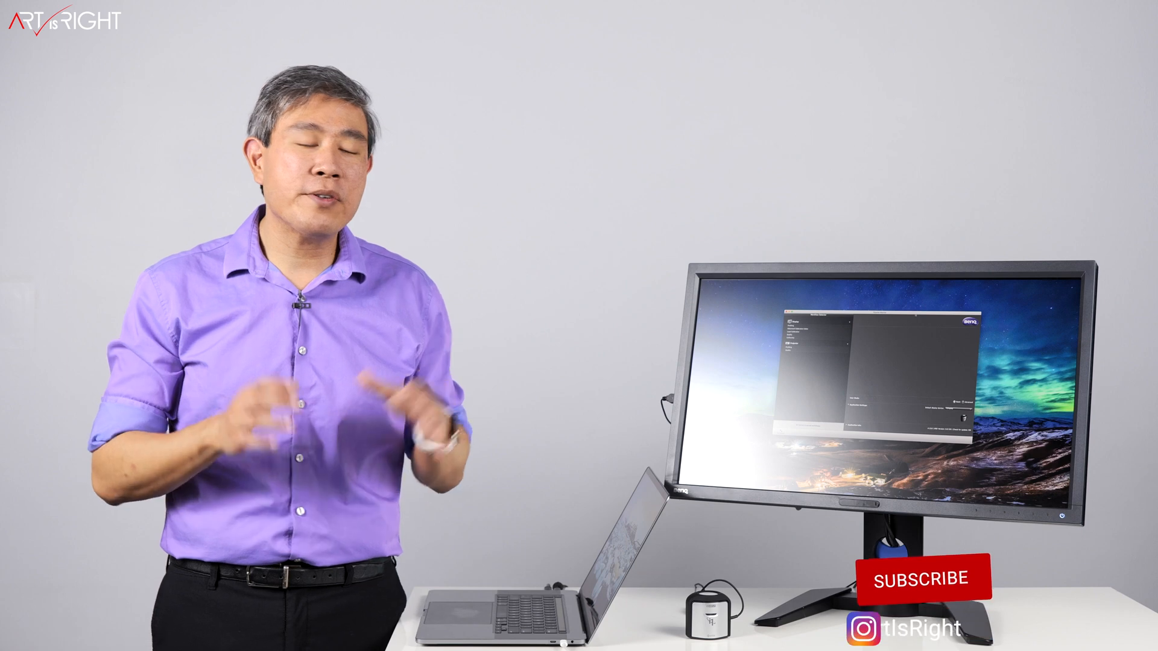
pyautogui.click(919, 579)
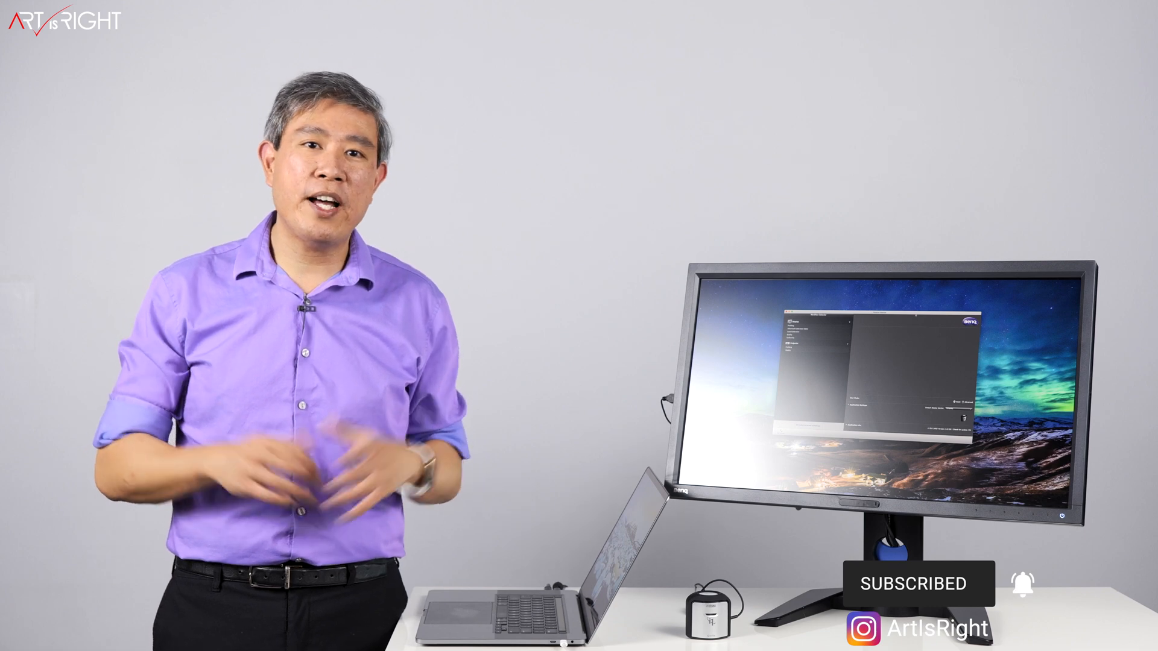